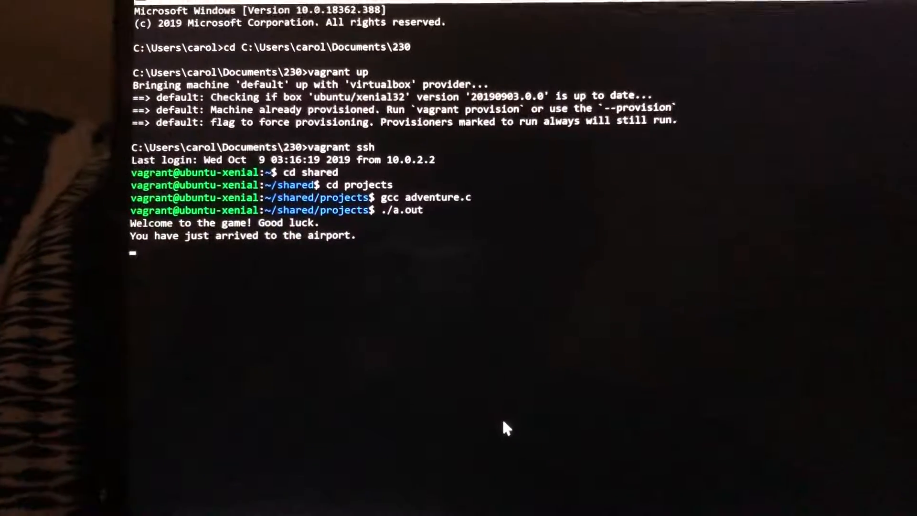
# - Enter 'look around' to list the items in the airport
pyautogui.write('lo')
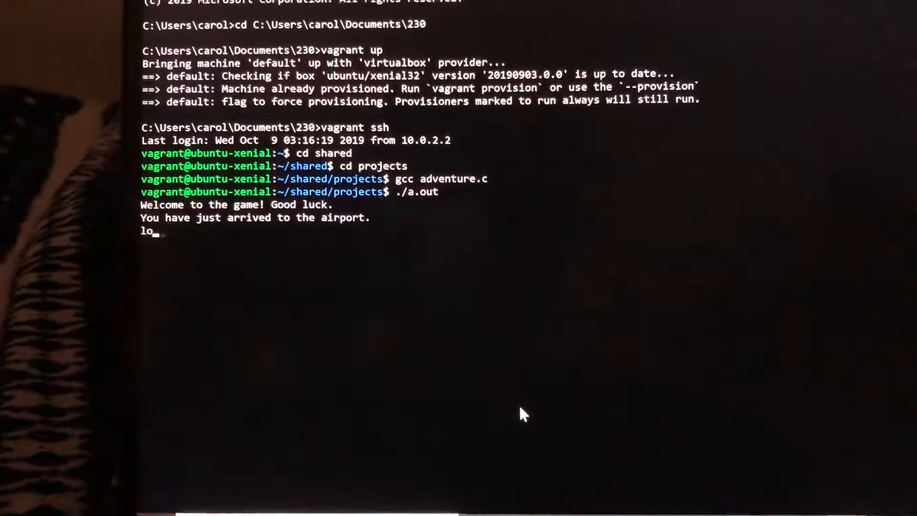
pyautogui.write('ok aro')
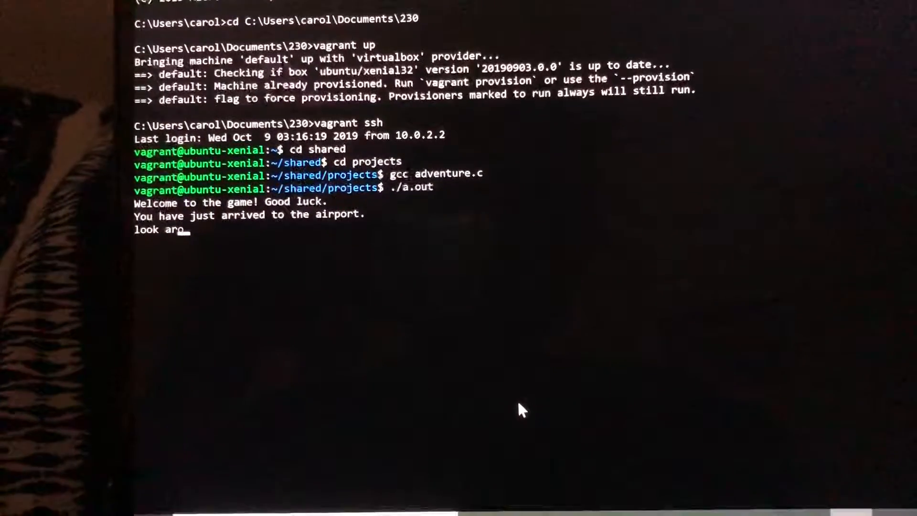
pyautogui.write('und')
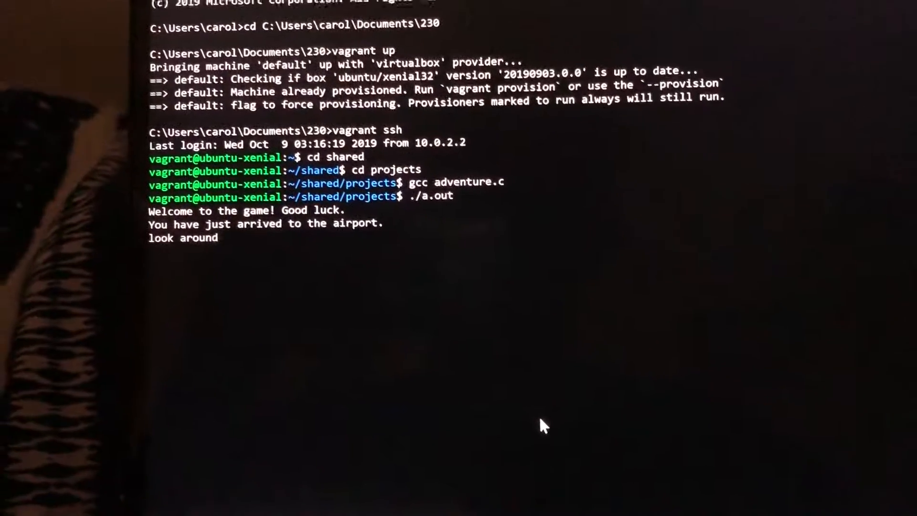
pyautogui.press('Return')
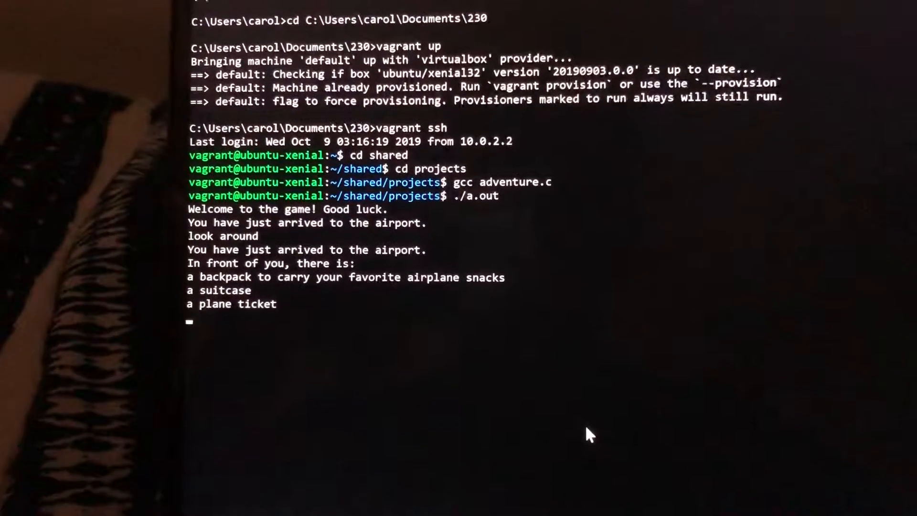
# - Enter 'take ticket' to pick up the plane ticket
pyautogui.write('takw')
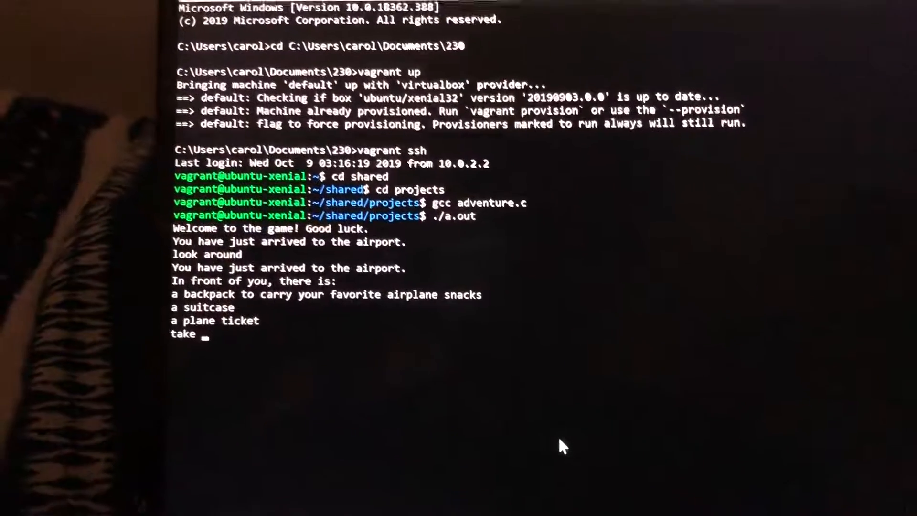
pyautogui.write('tick')
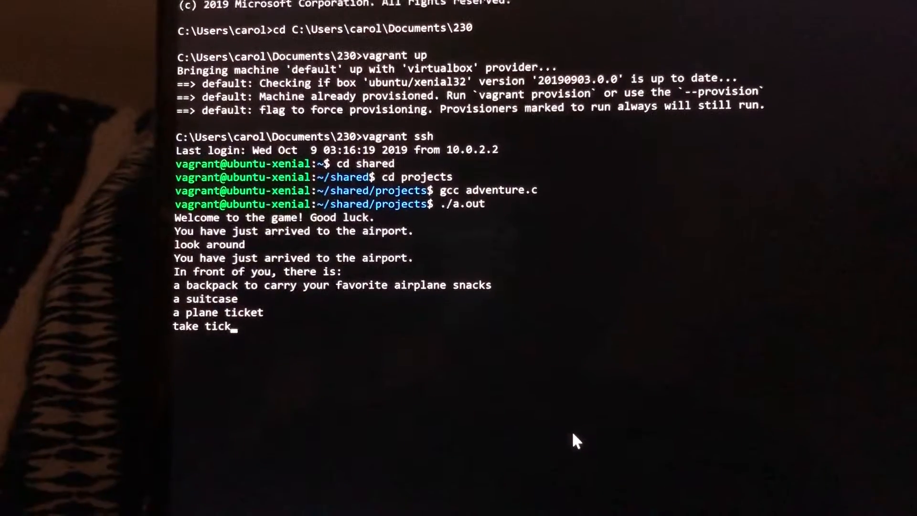
pyautogui.press('Return')
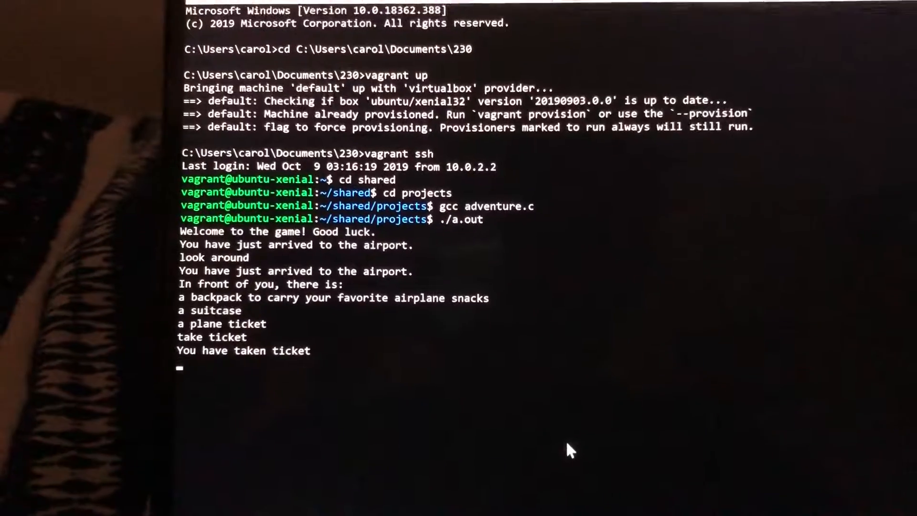
# - Move north, up and west from the airport toward the baggage check
pyautogui.write('go north')
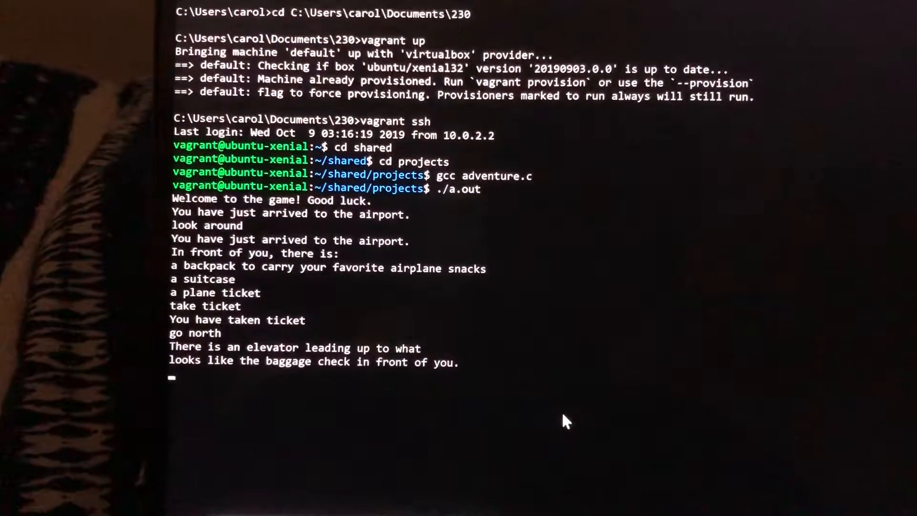
pyautogui.write('go up')
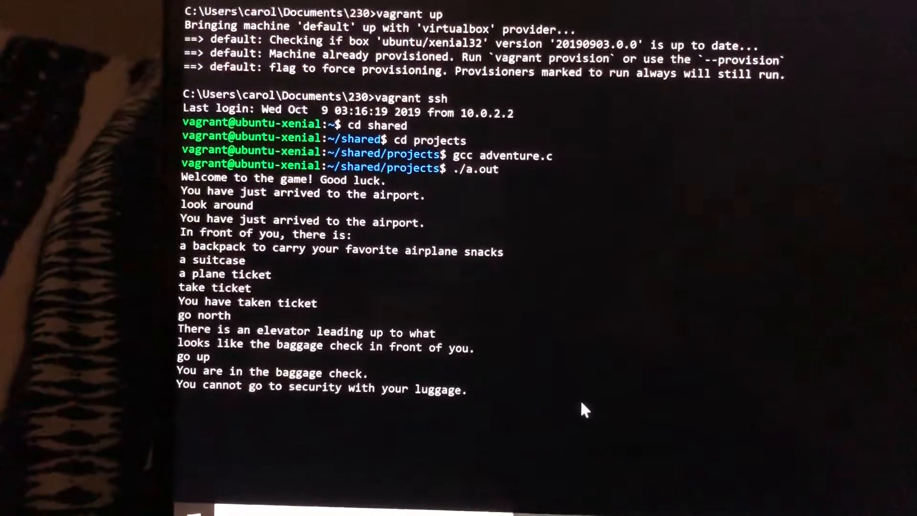
pyautogui.write('g')
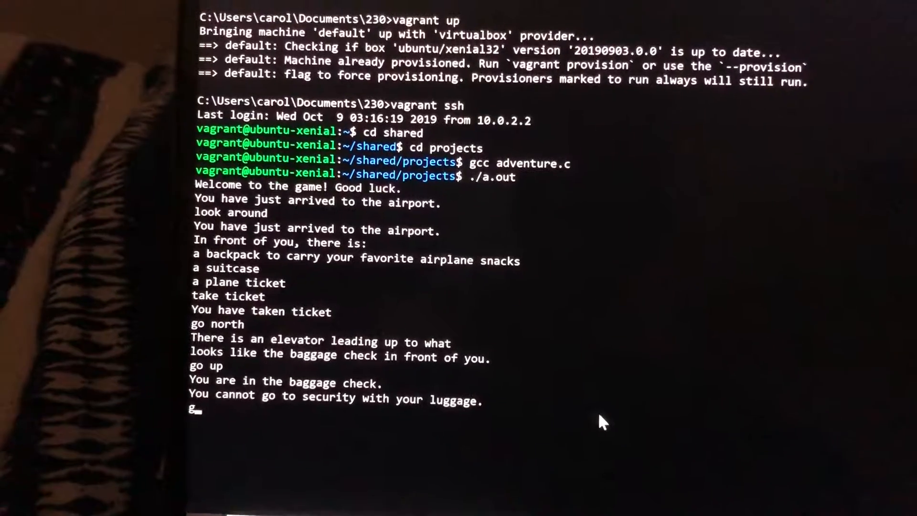
pyautogui.write('o')
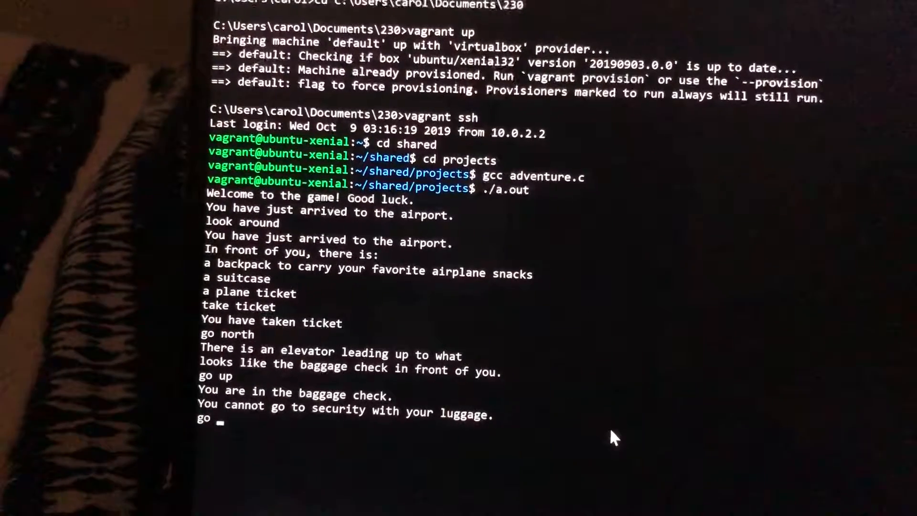
pyautogui.write('wes')
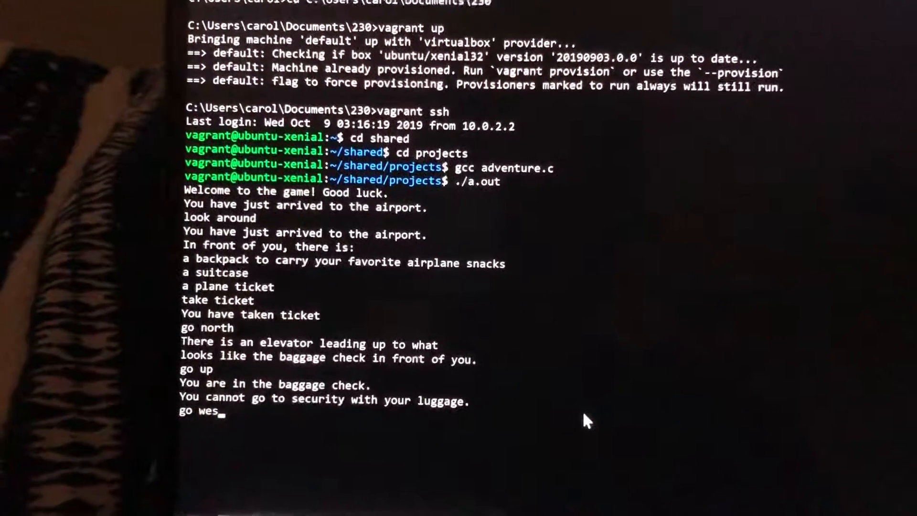
pyautogui.press('Return')
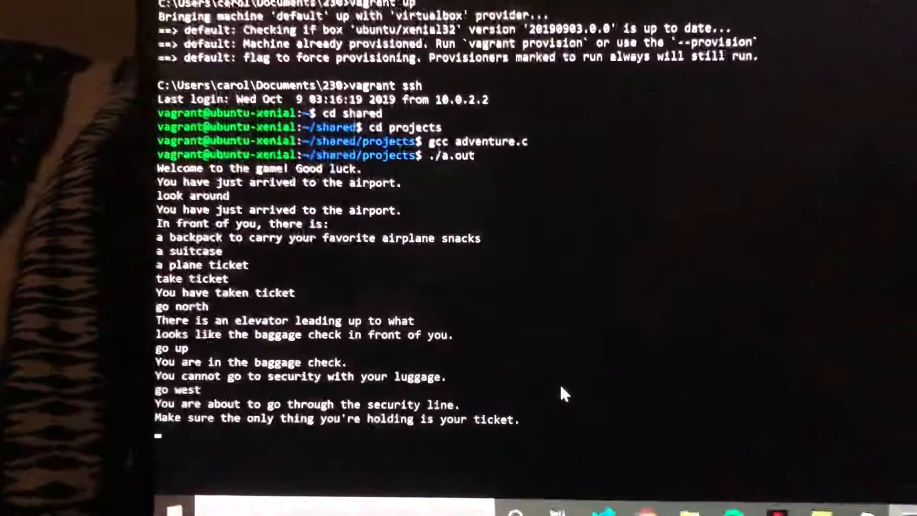
# - Move north through security and review the game's confirmation
pyautogui.write('go no')
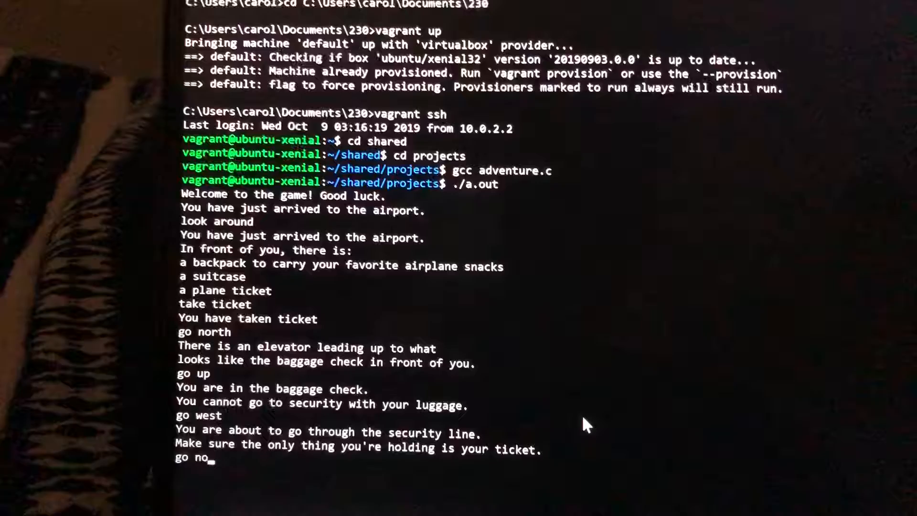
pyautogui.press('Return')
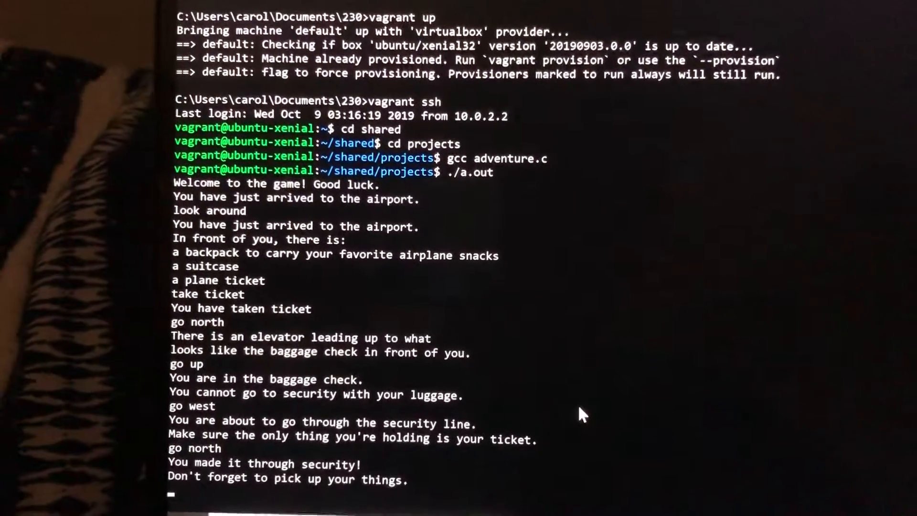
pyautogui.scroll(-3)
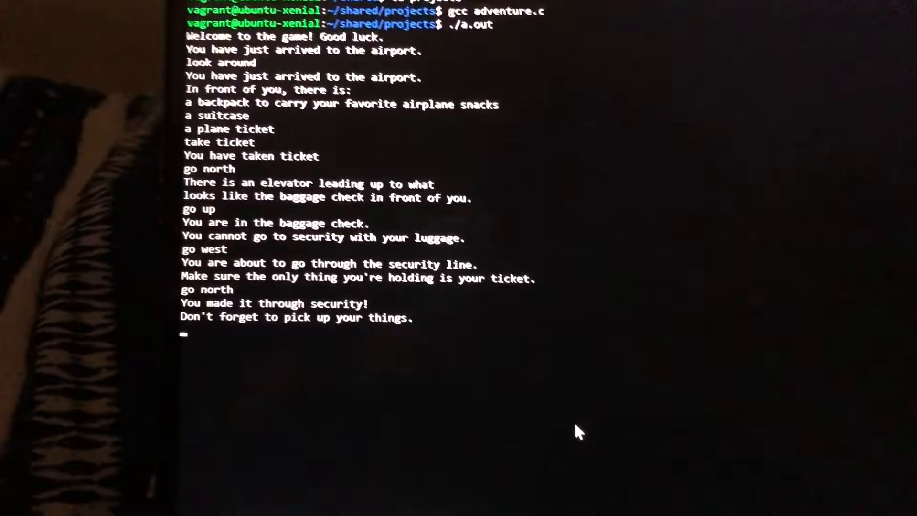
# - Walk north to the McDonald's and enter 'look around' to see what is there
pyautogui.write('go down')
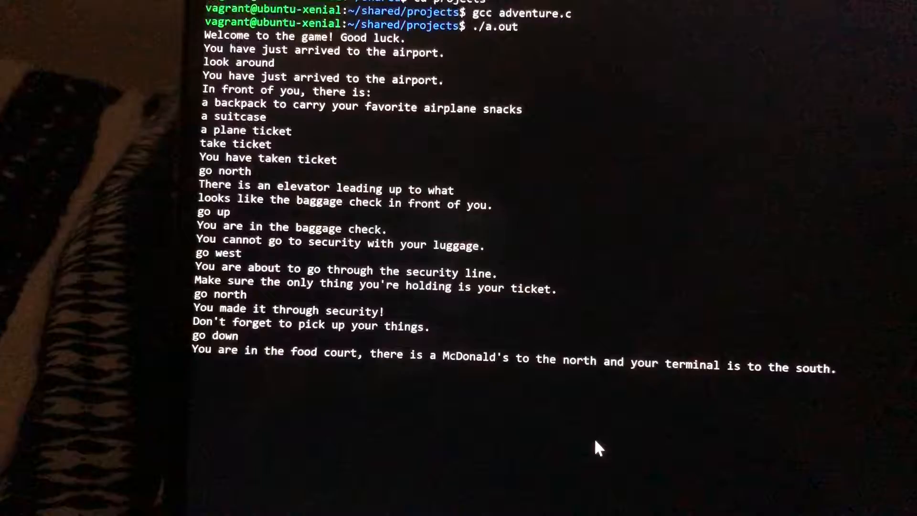
pyautogui.write('go north')
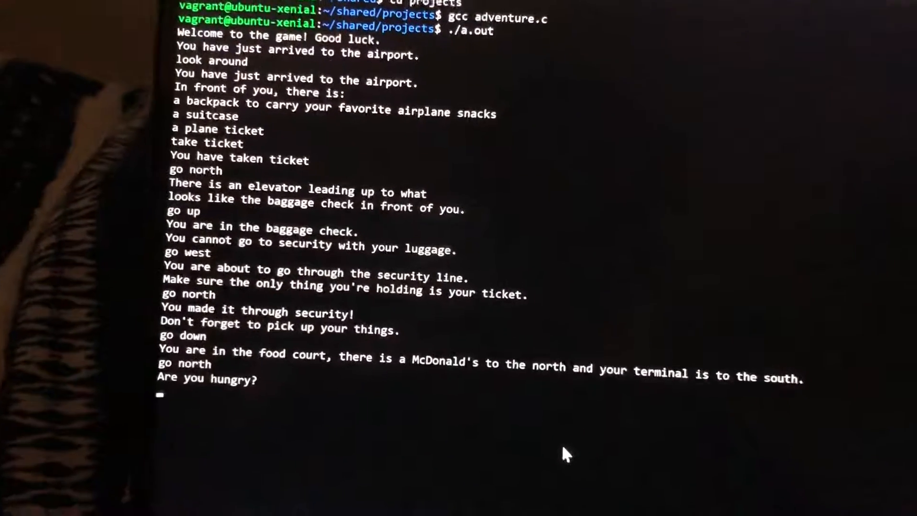
pyautogui.write('look')
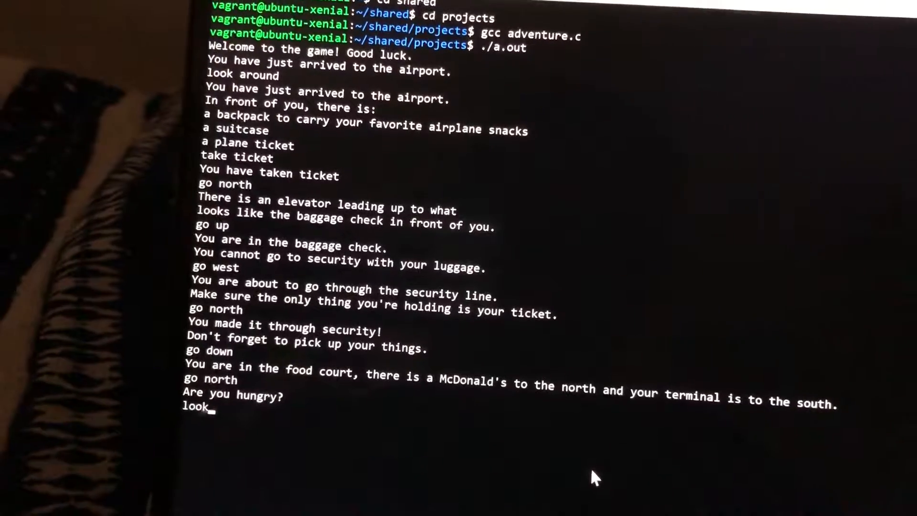
pyautogui.write('aroun')
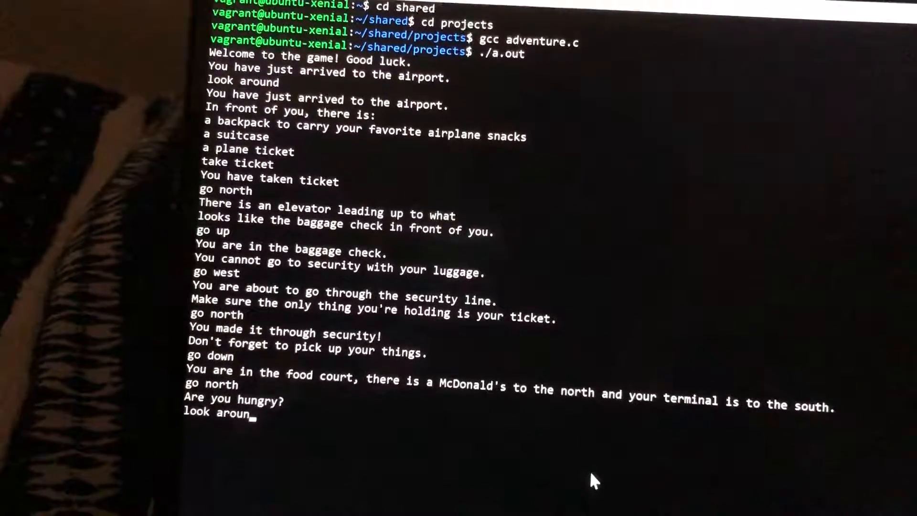
pyautogui.press('Return')
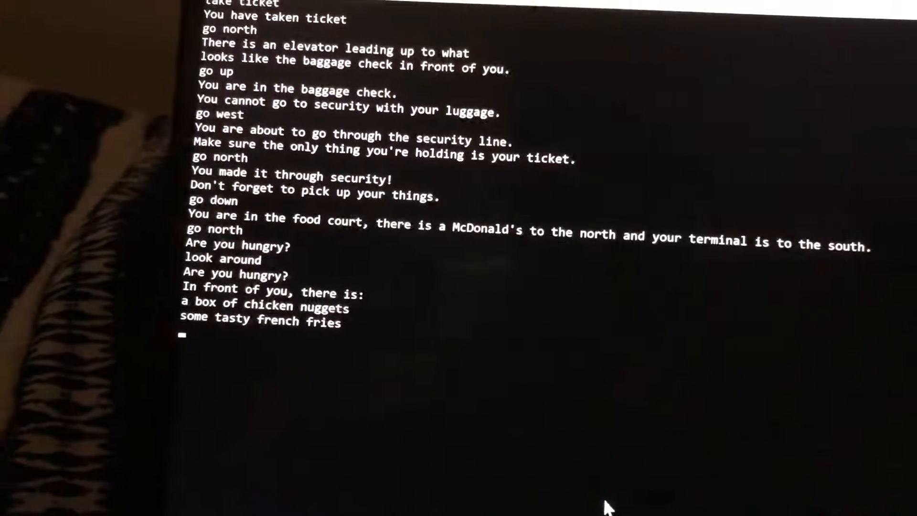
# - Enter 'take fries' to pick up the french fries
pyautogui.write('ta')
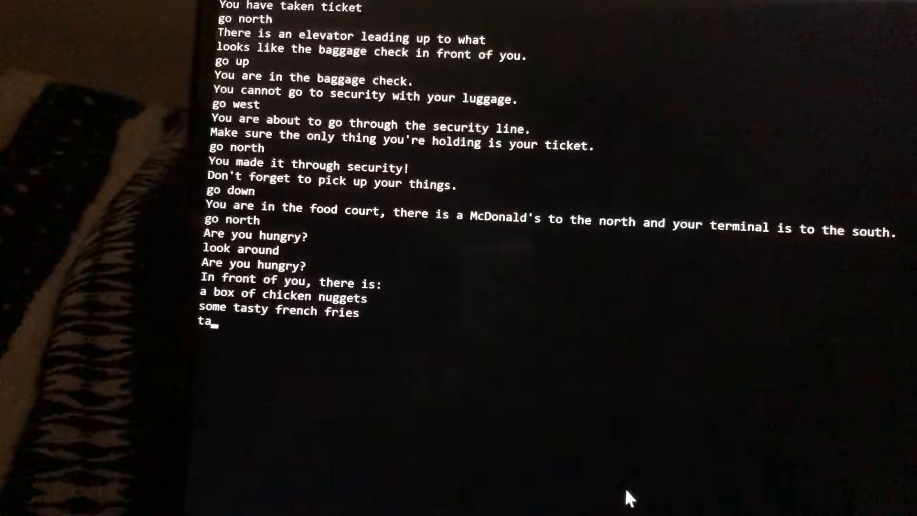
pyautogui.write('ke')
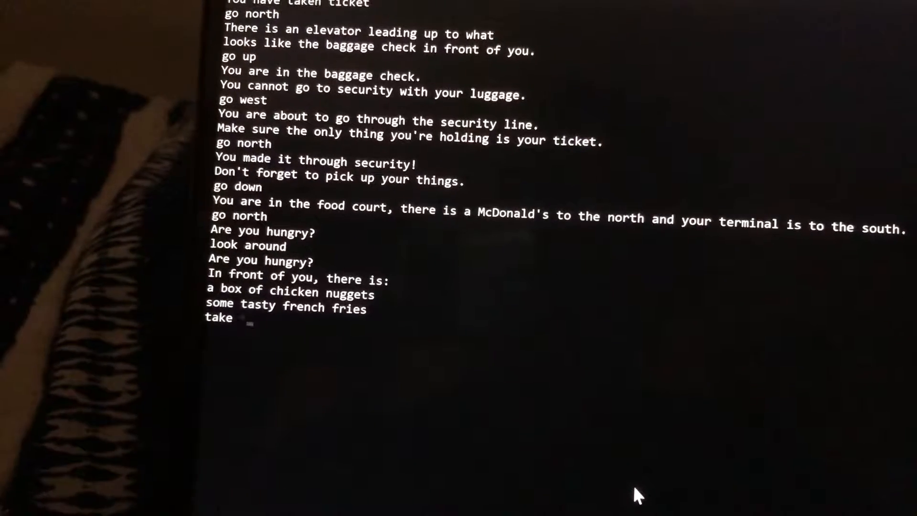
pyautogui.write('fries')
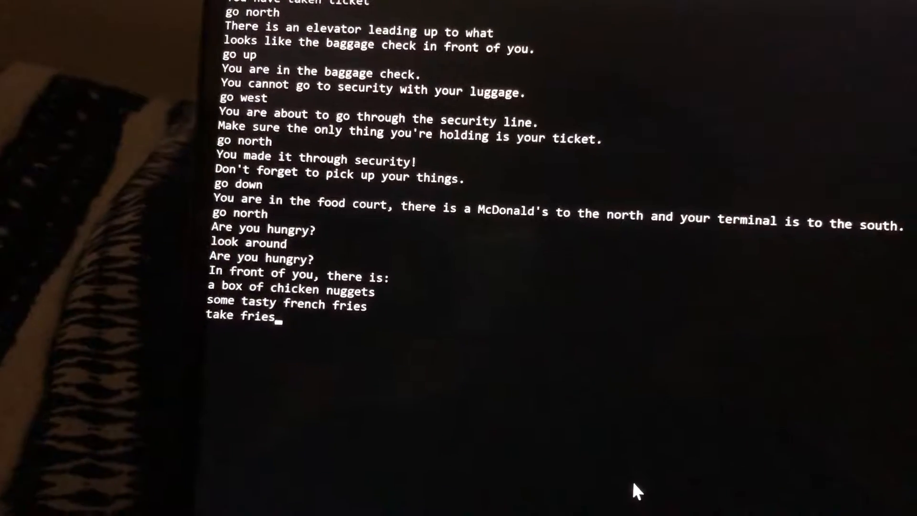
pyautogui.press('Return')
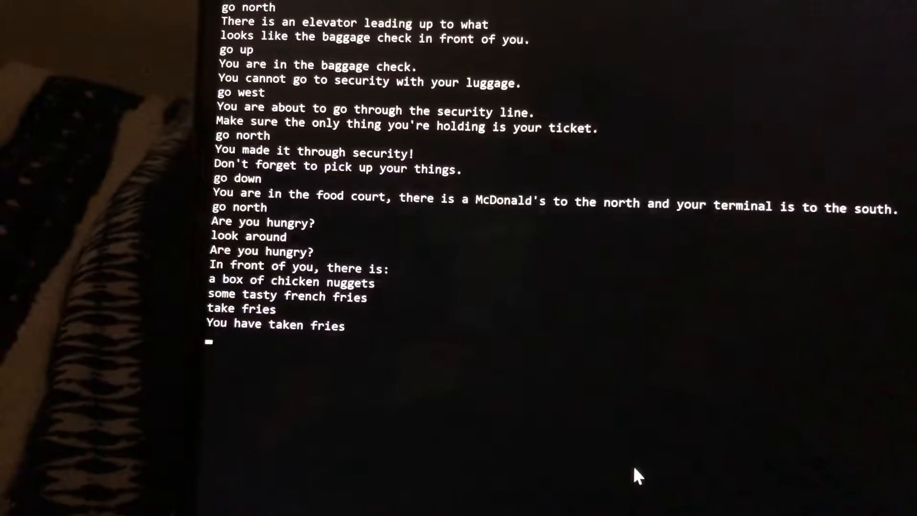
# - Enter 'use fries' to eat the fries
pyautogui.write('use fries^[[6~')
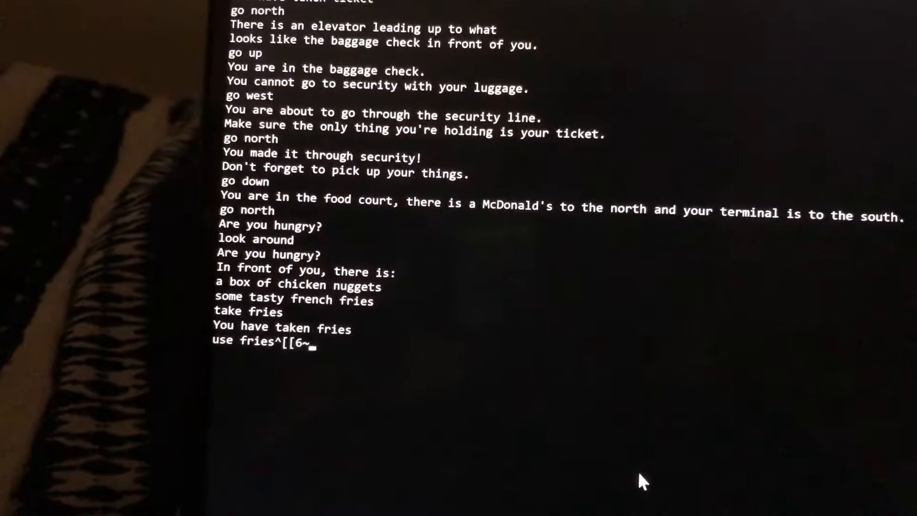
pyautogui.press('BackSpace')
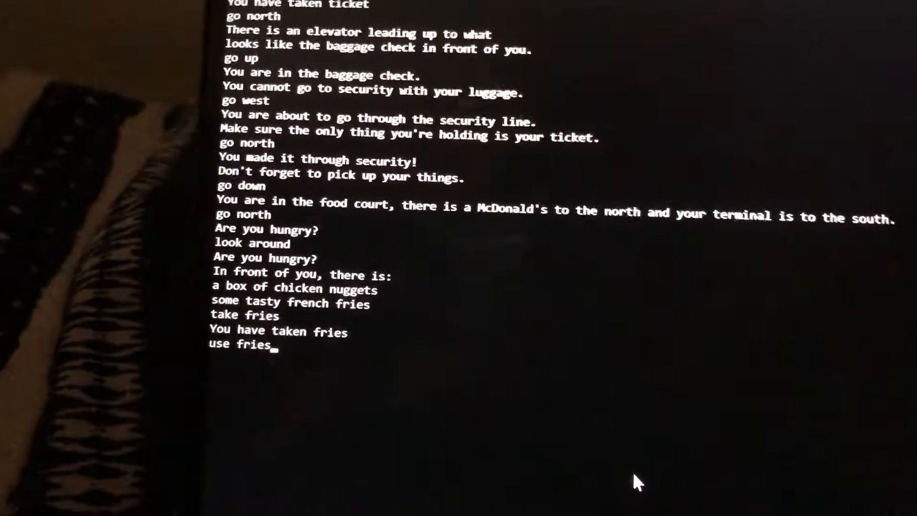
pyautogui.press('Return')
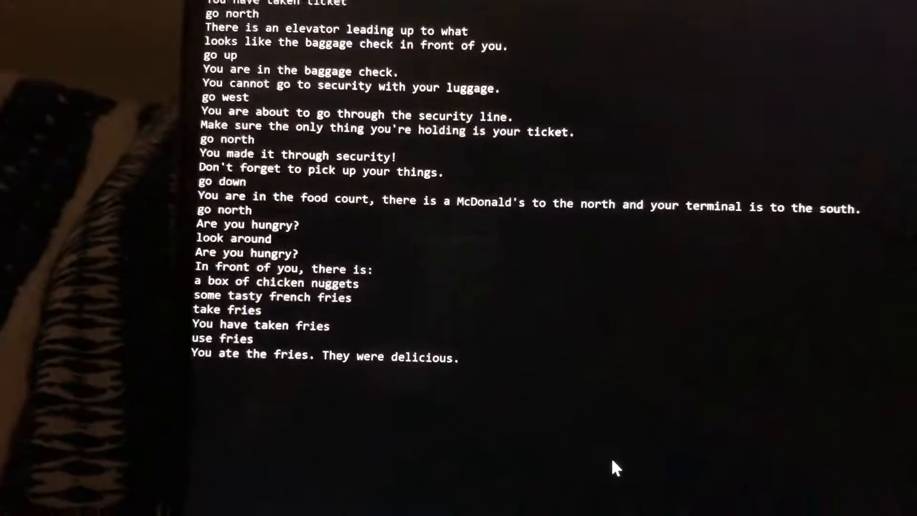
# - Enter 'go south' twice to return through the food court to the terminal
pyautogui.write('go')
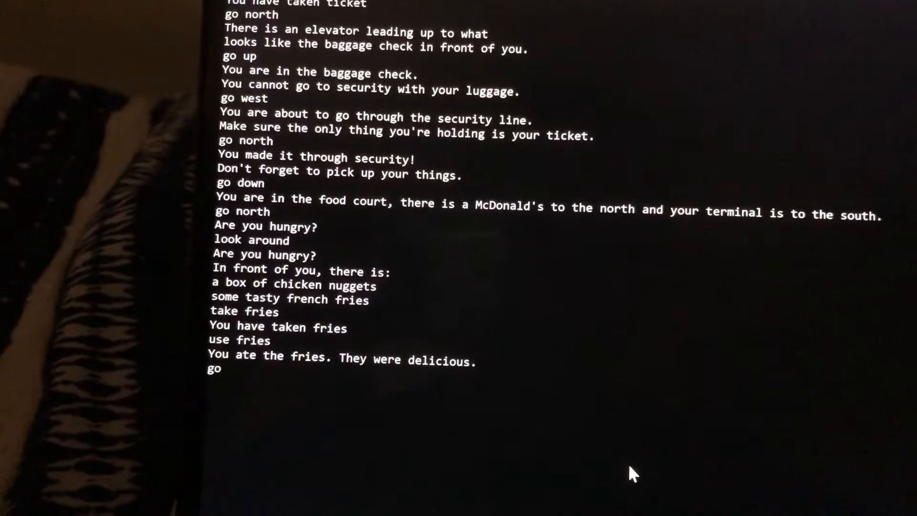
pyautogui.write('sou')
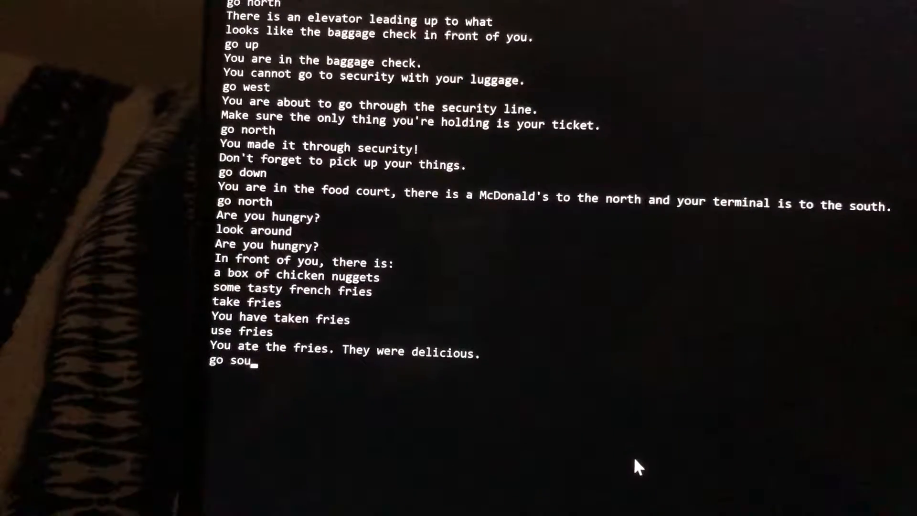
pyautogui.write('th')
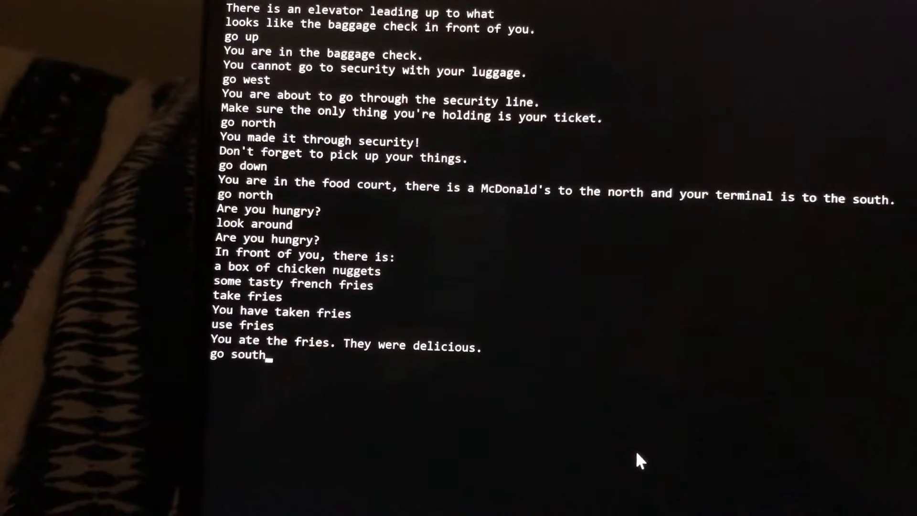
pyautogui.press('Return')
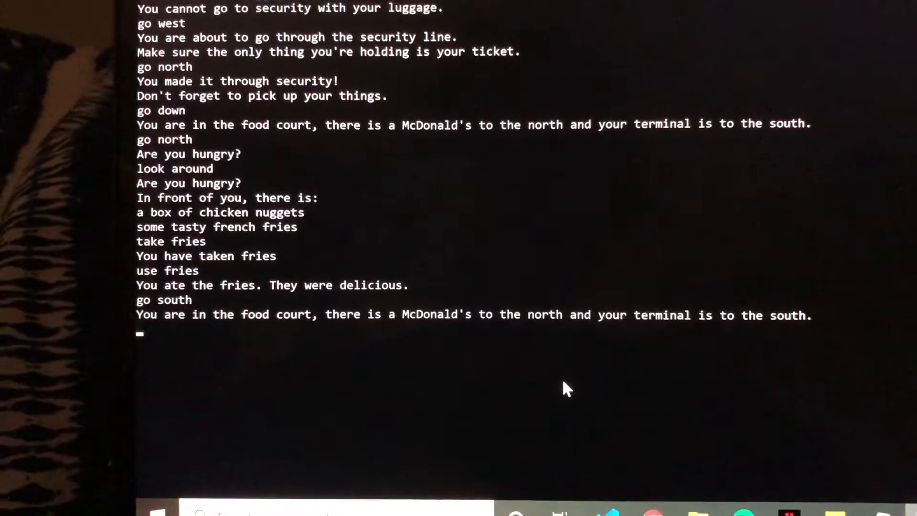
pyautogui.write('go')
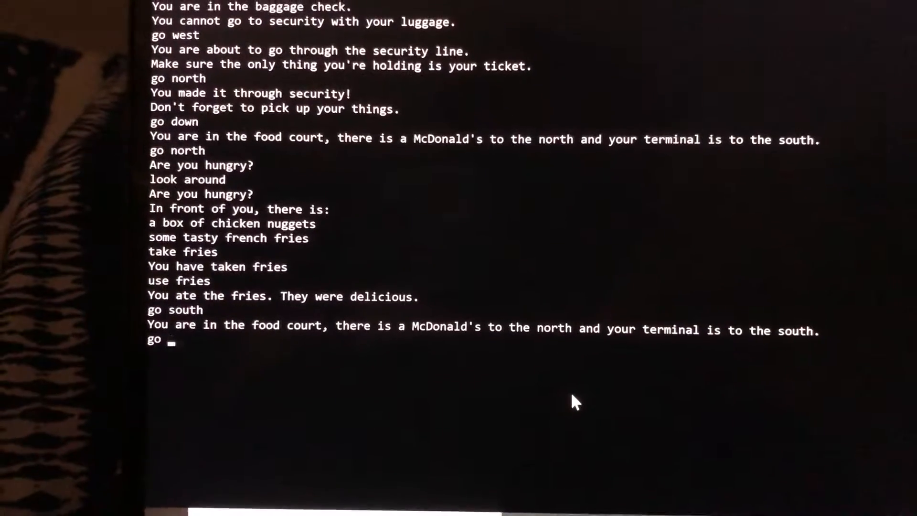
pyautogui.write('sou')
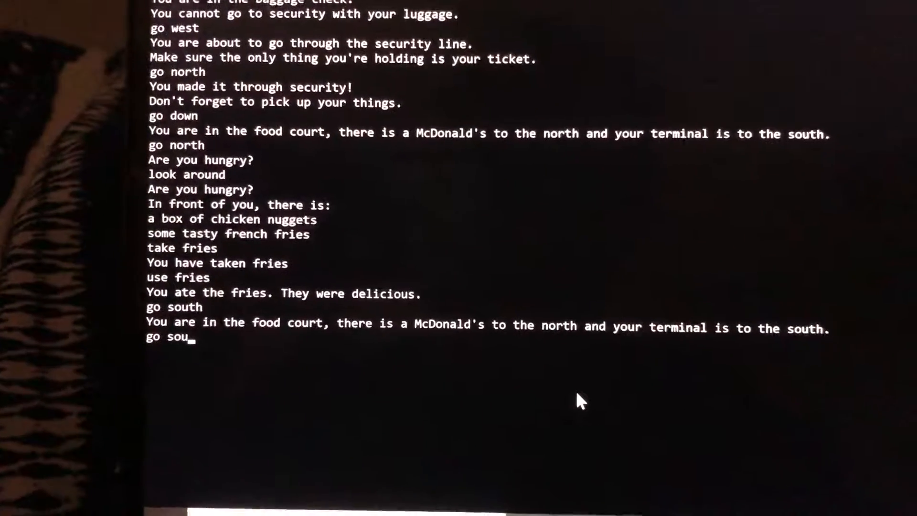
pyautogui.press('Return')
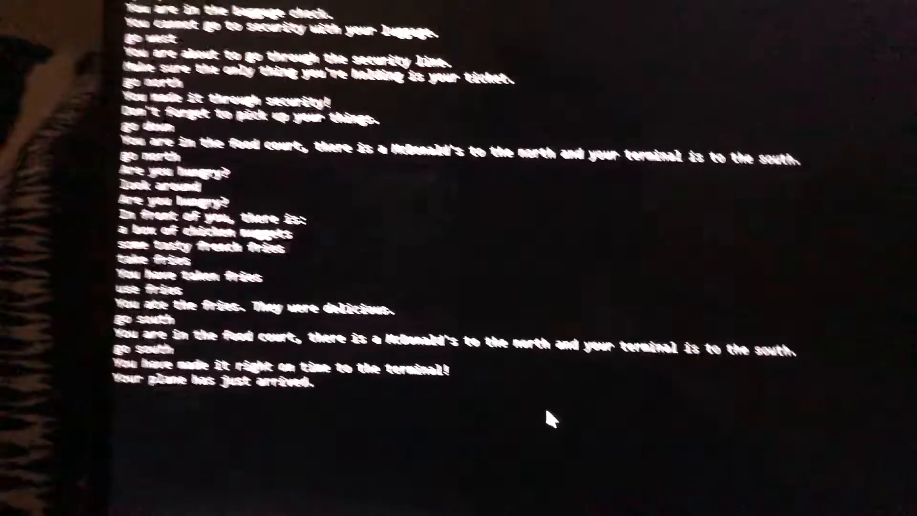
# - Enter 'use ticket' at the terminal so the game reports 'You have won!'
pyautogui.write('use')
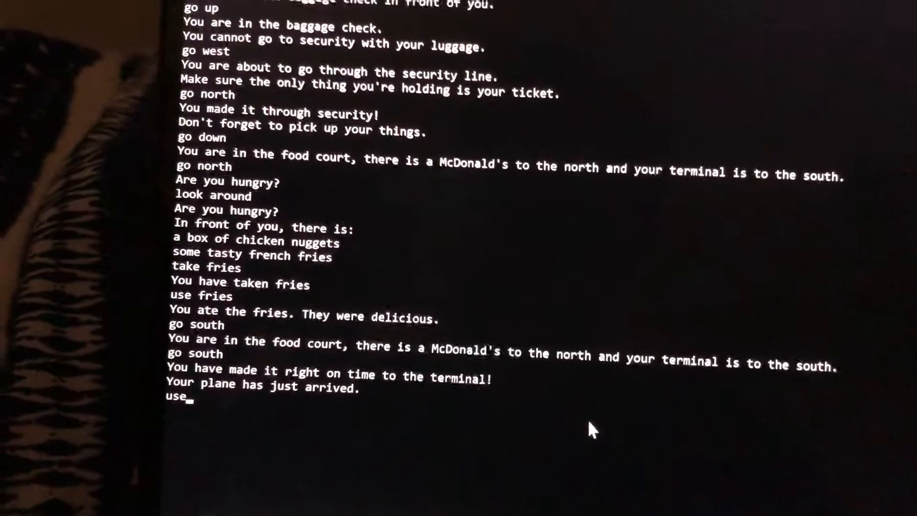
pyautogui.write('tic')
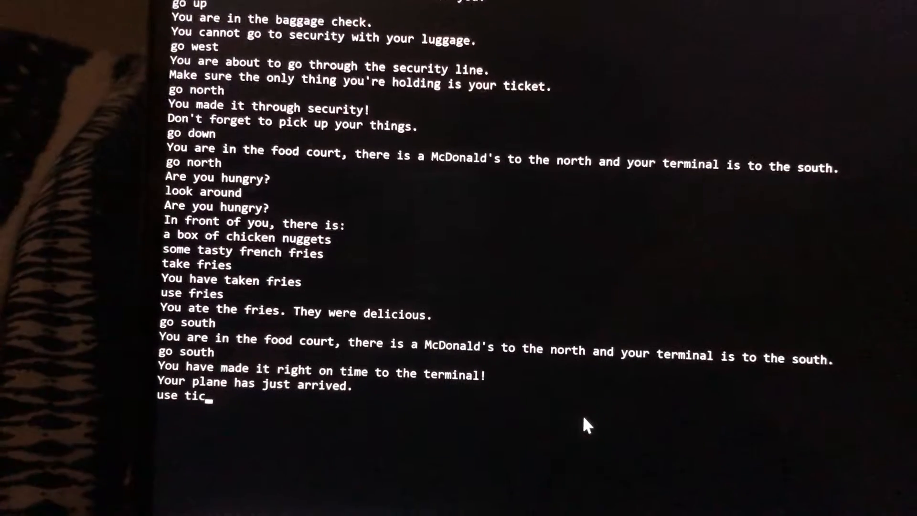
pyautogui.press('Return')
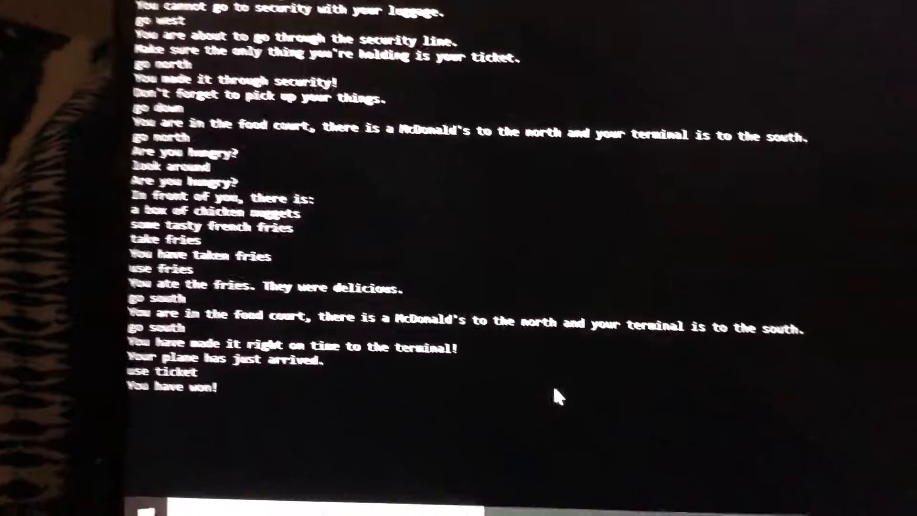